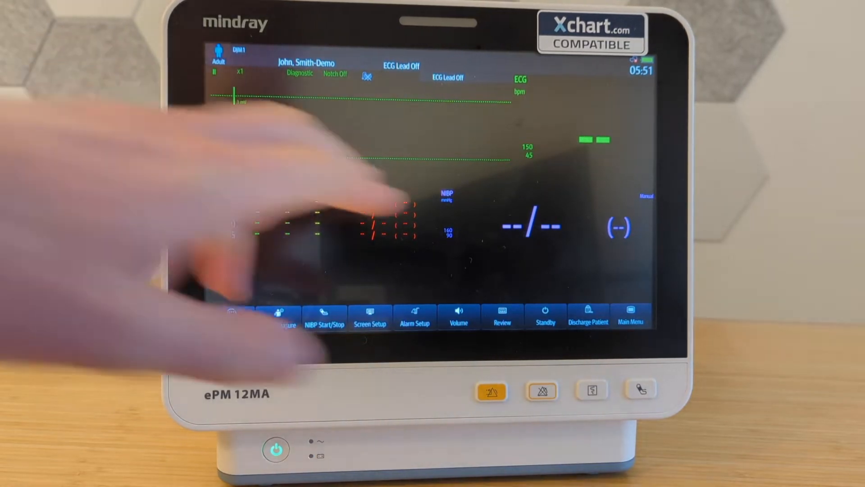
Open Maintenance from the main menu and confirm the maintenance password to unlock it
click(630, 316)
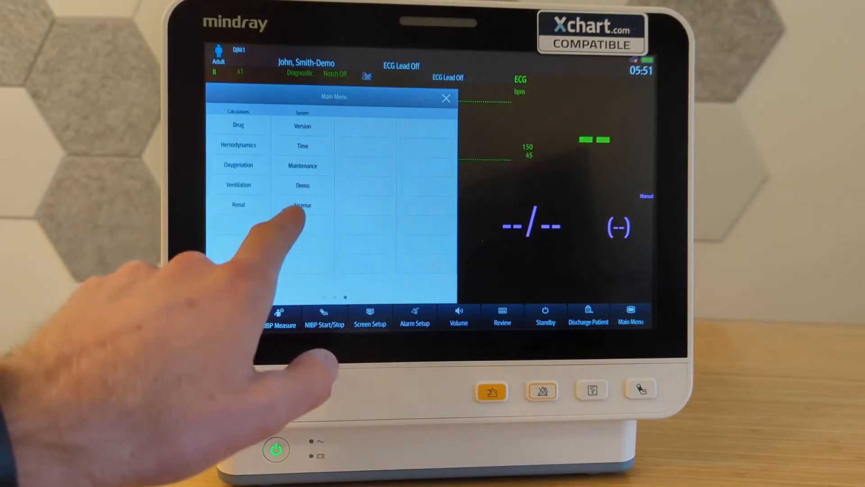
click(303, 166)
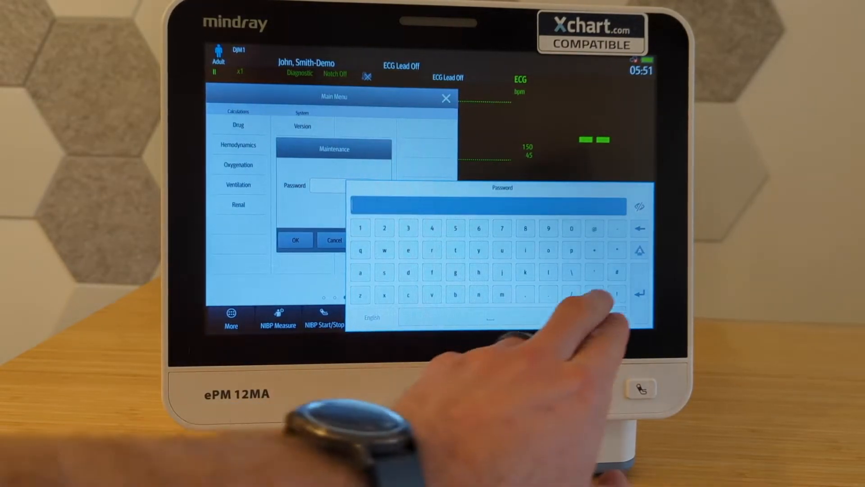
click(639, 250)
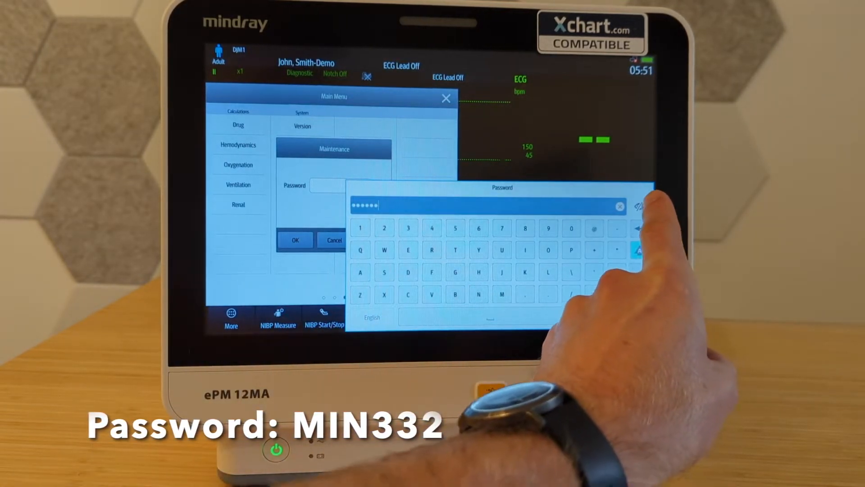
click(639, 206)
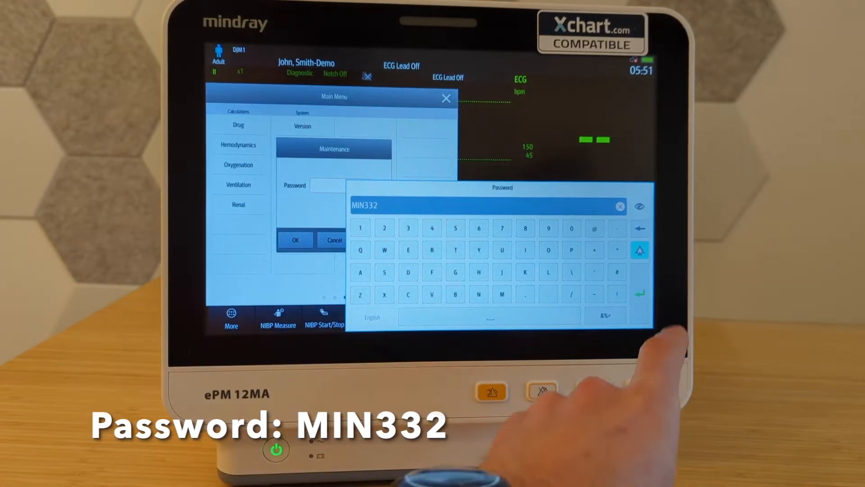
click(296, 241)
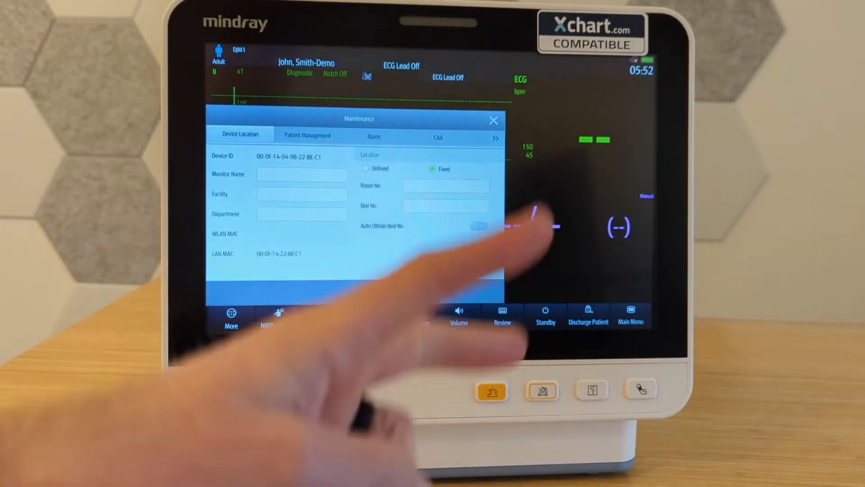
Verify Parameter Output Setup reads 38400 baud, Parity None, 8 data bits, 1 stop bit
click(495, 138)
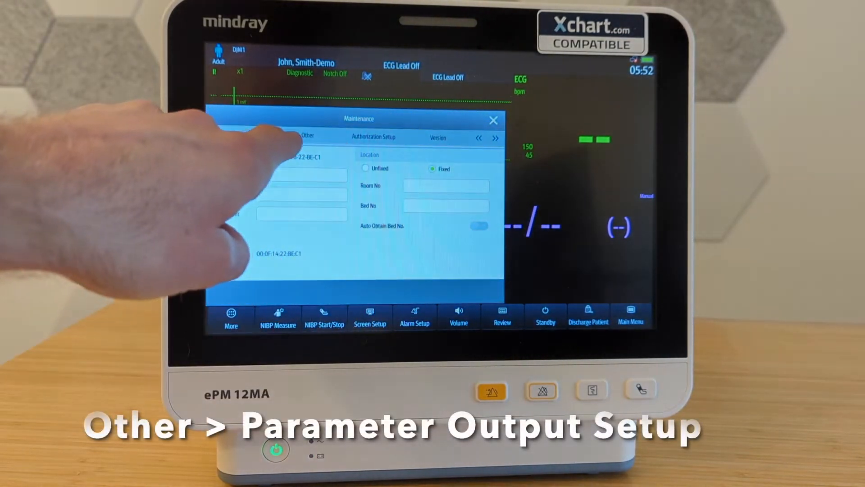
click(308, 135)
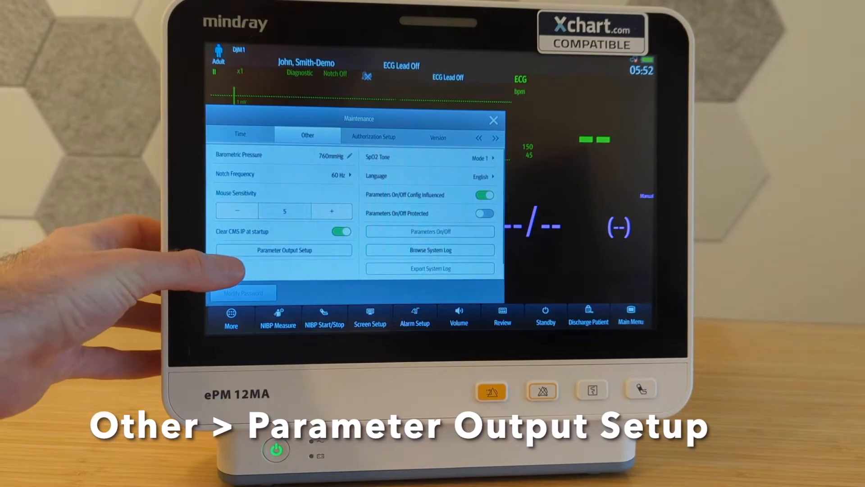
click(283, 250)
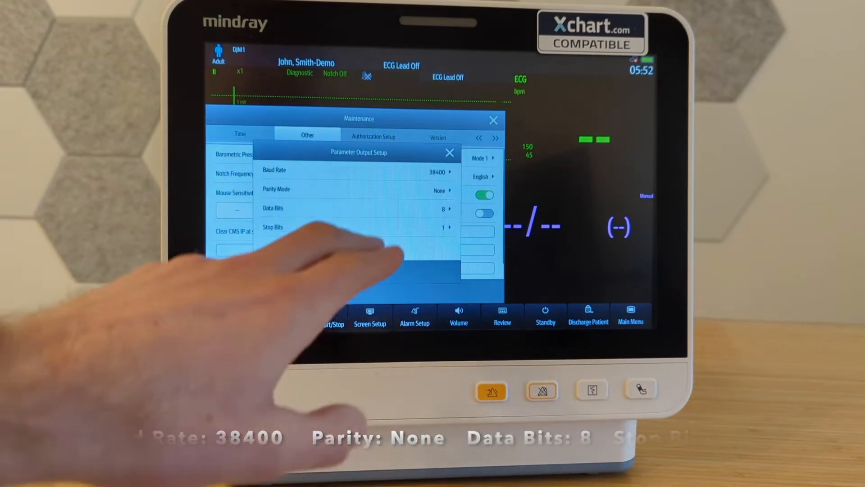
click(450, 152)
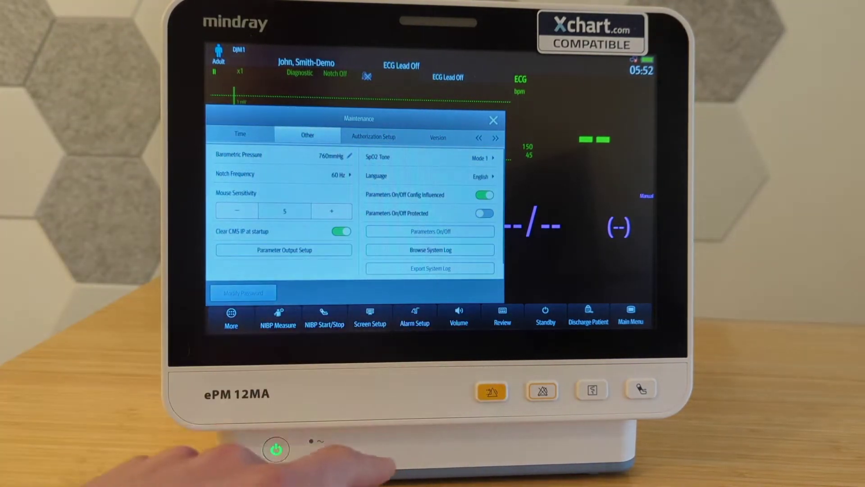
Run Update ID module under Factory Maintenance for BeneLink port 1 with ID 6000a000
click(495, 137)
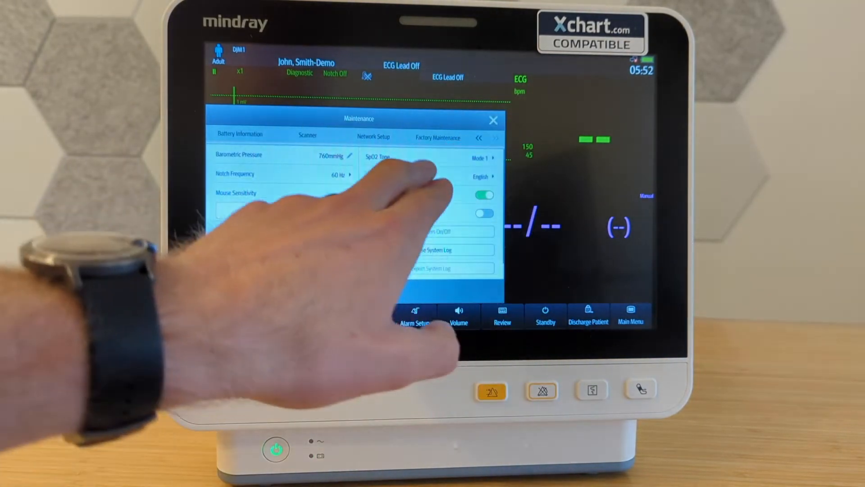
click(437, 137)
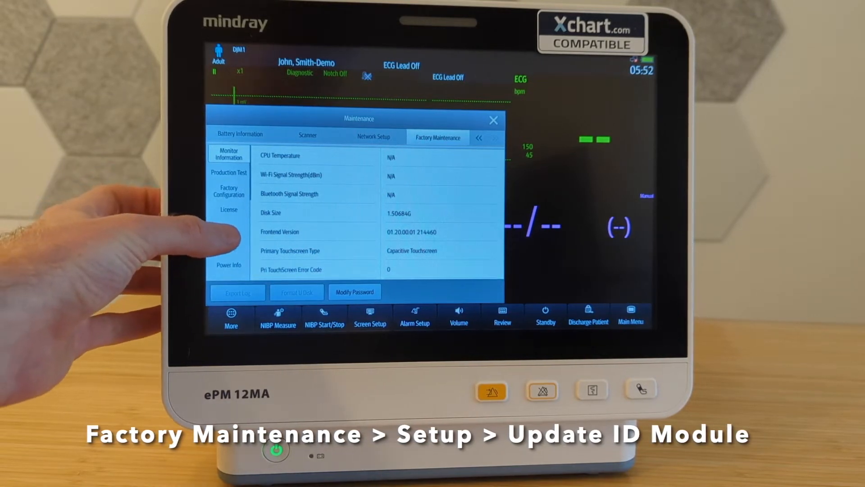
click(228, 228)
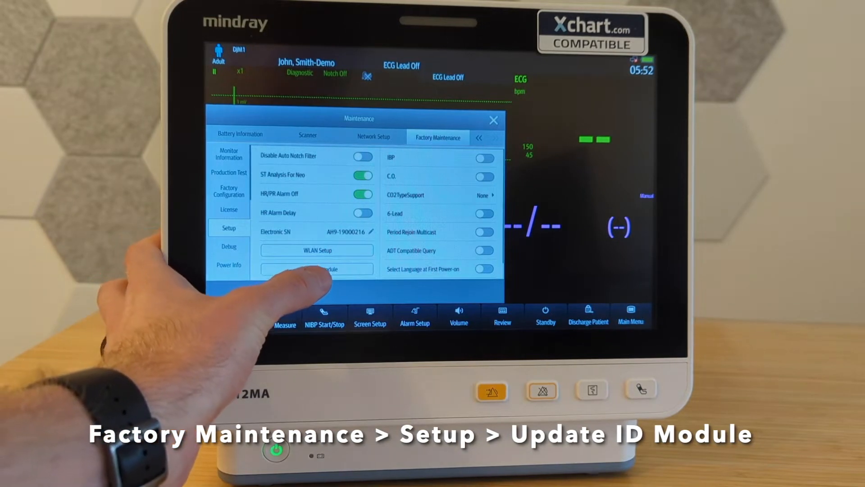
click(316, 269)
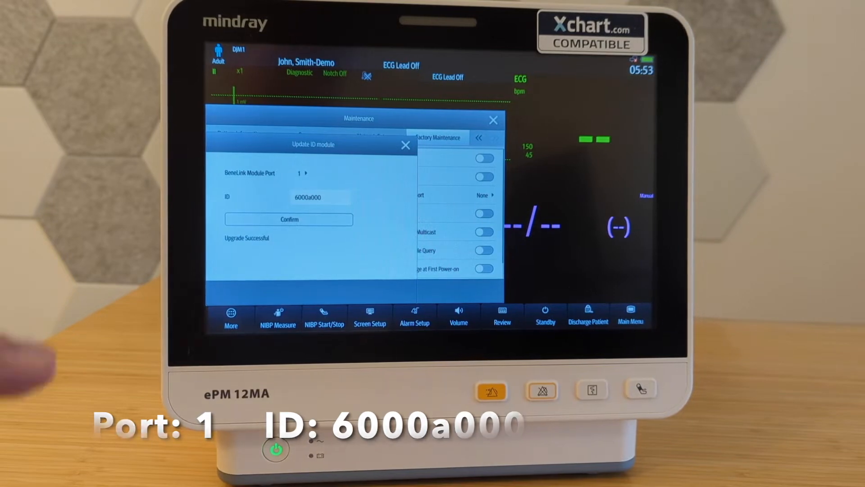
click(405, 145)
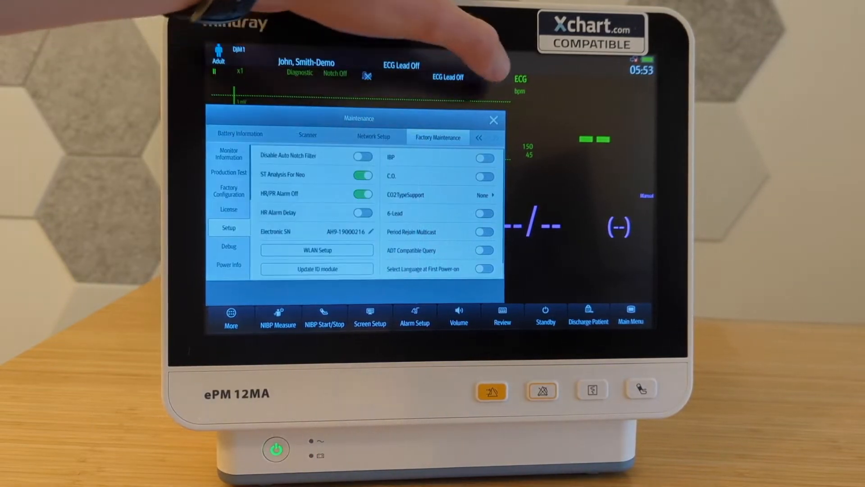
click(493, 120)
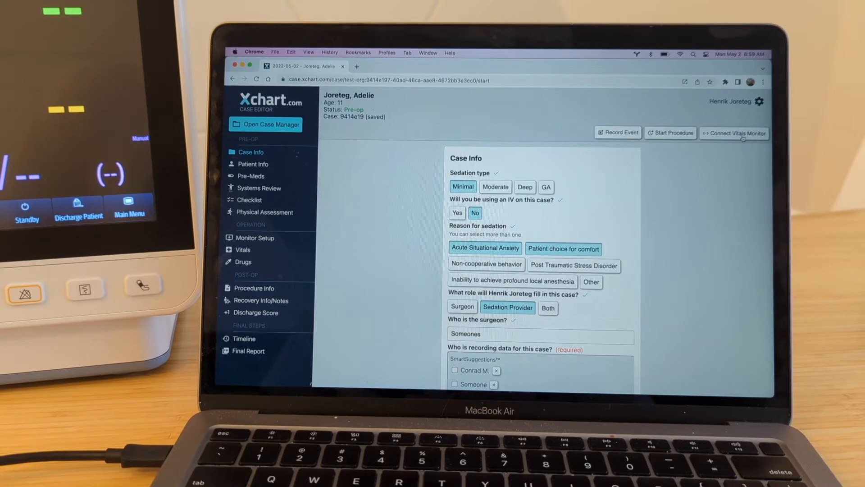
Start Connect Vitals Monitor and choose Mindray (serial port) as the monitor type
click(735, 133)
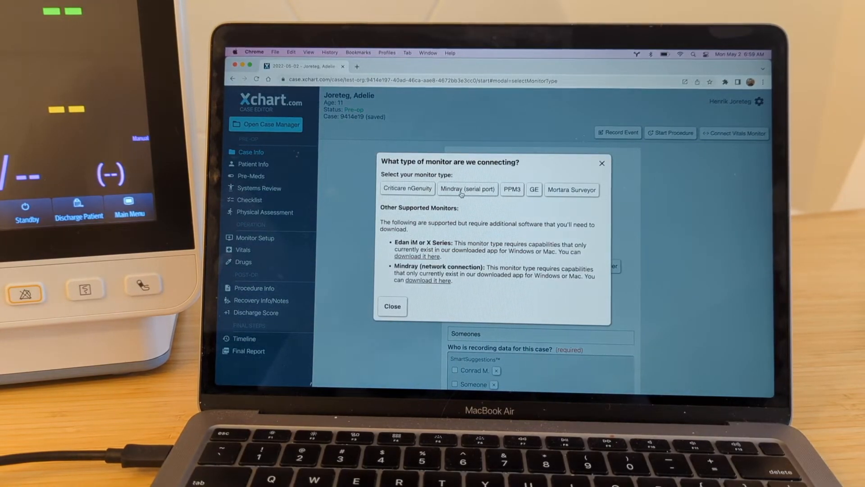
click(467, 189)
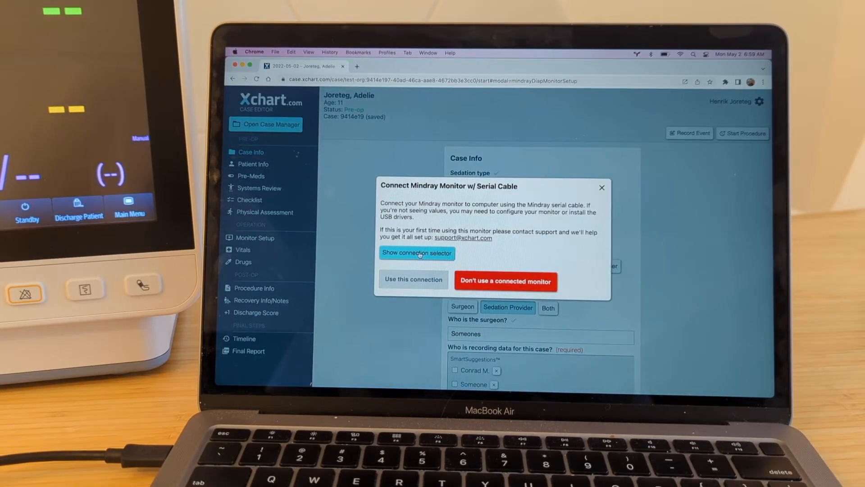
Select USB-Serial Controller D from the serial port list and connect to it
click(417, 253)
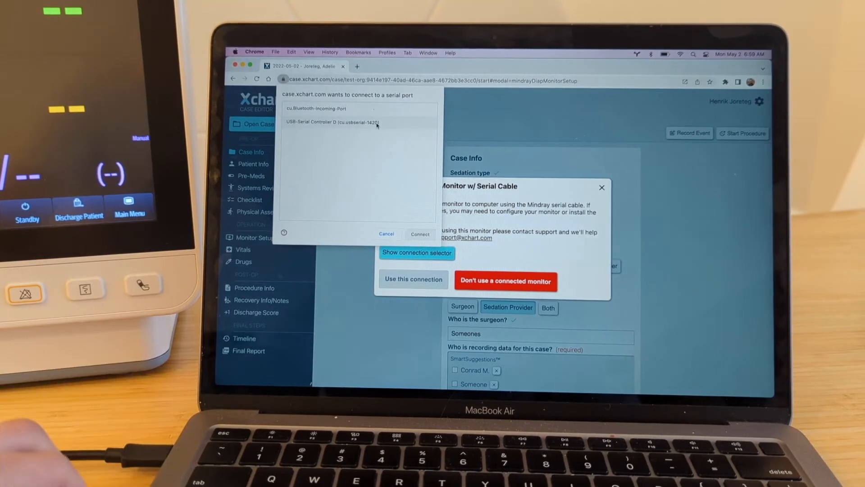
click(332, 122)
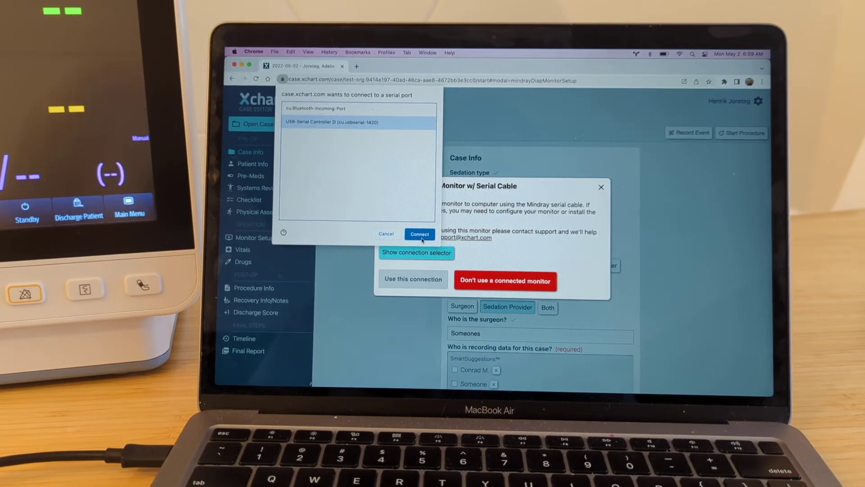
click(419, 234)
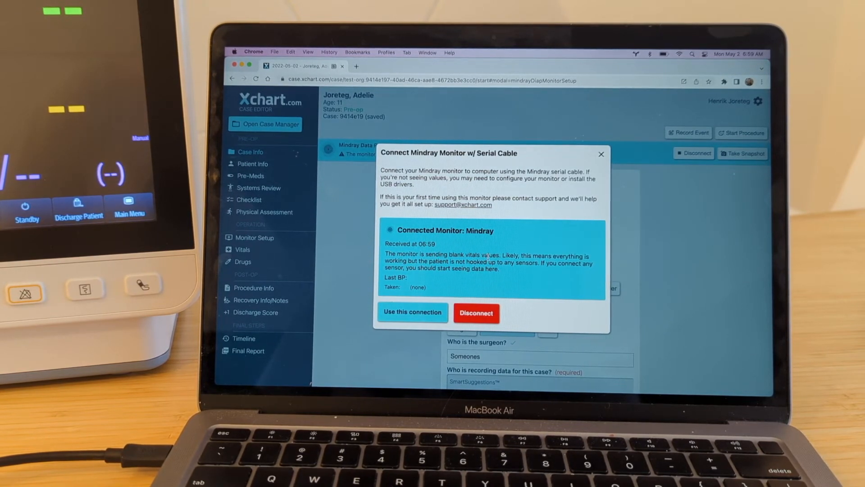
mouse_move(548, 278)
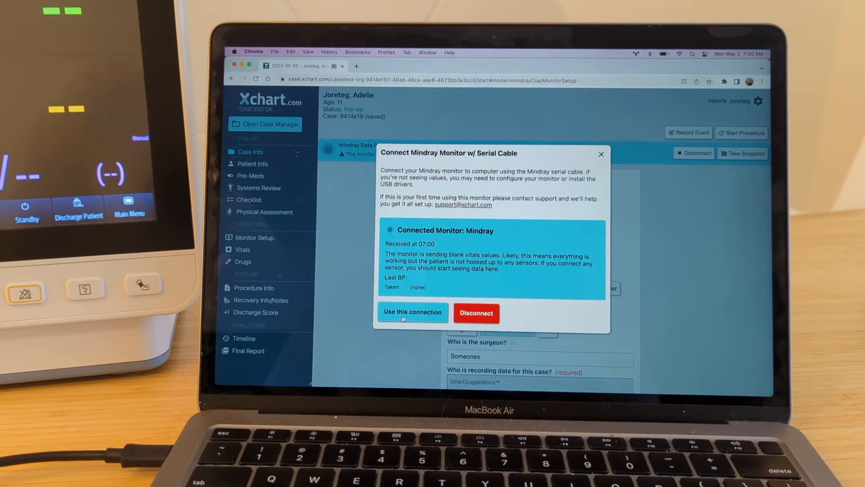
Accept 'Use this connection' so the case receives live HR and SpO2 from the Mindray
click(412, 313)
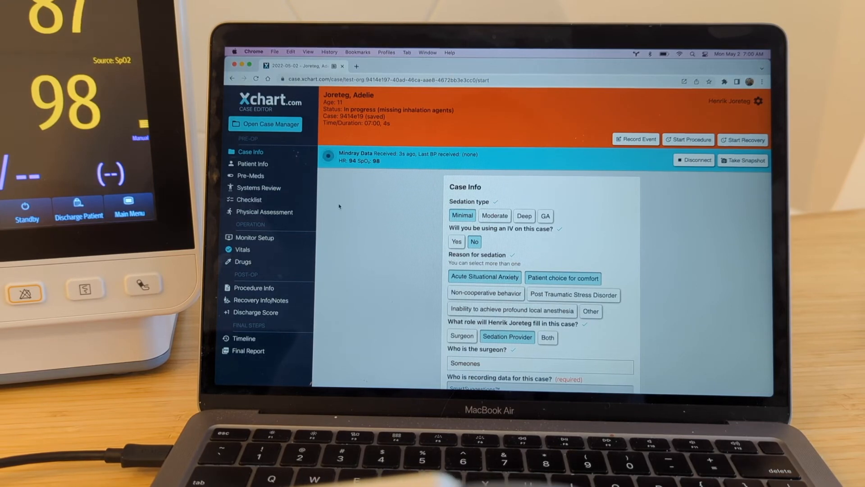
Review the 07:00 vitals checkpoint and Monitor Setup's tracked heart rate and SpO2
click(243, 248)
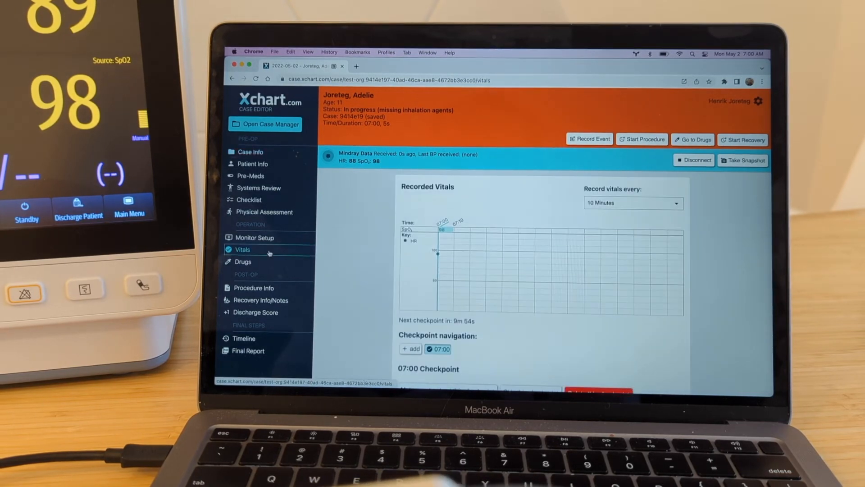
scroll(down, 3)
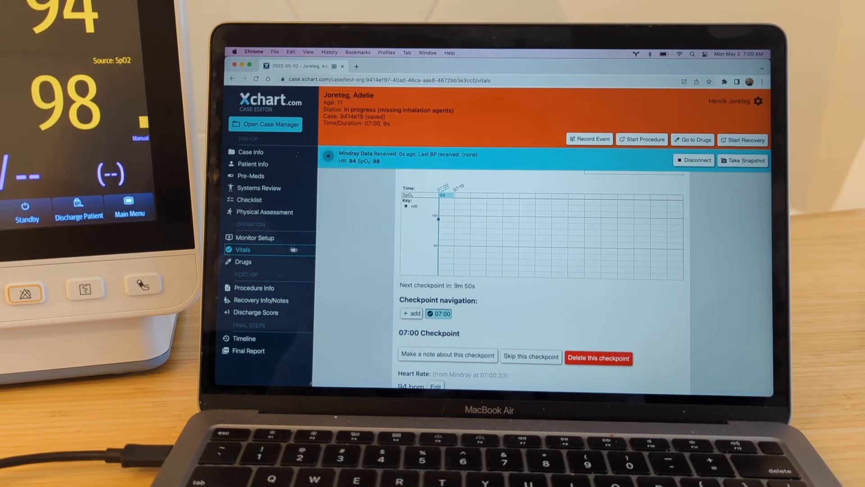
click(256, 238)
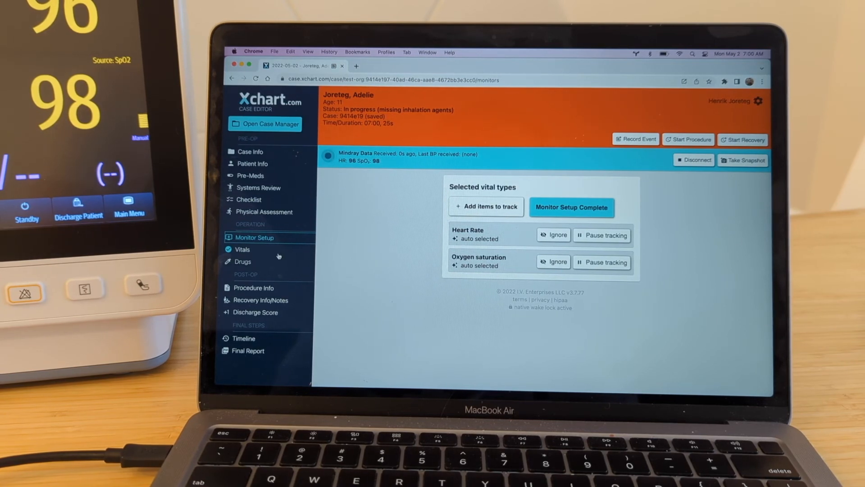
click(242, 249)
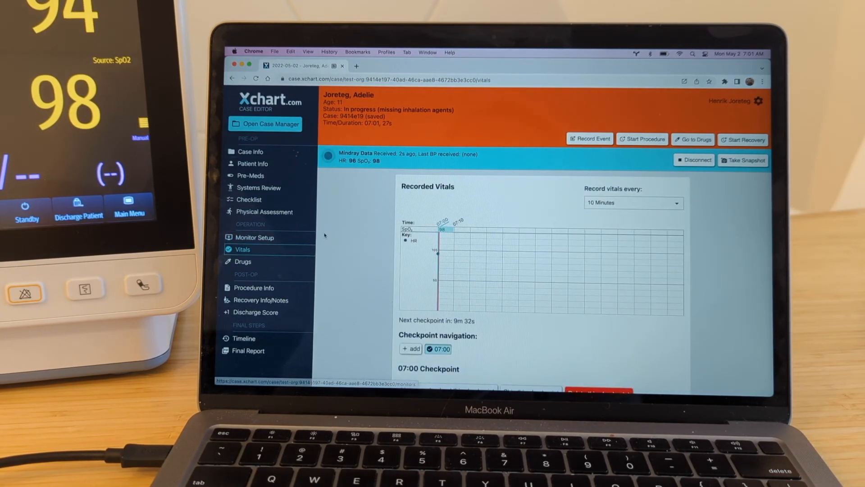